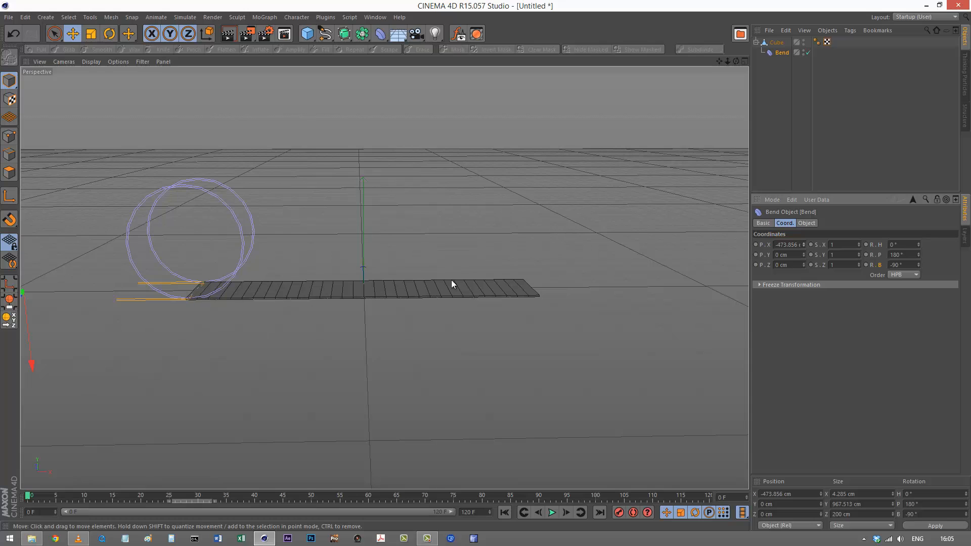
pyautogui.moveTo(396, 294)
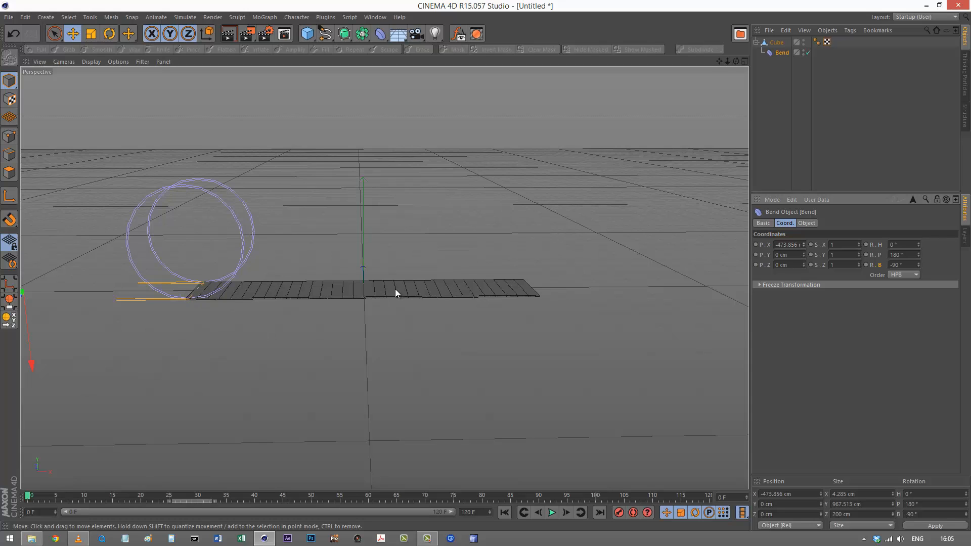
pyautogui.moveTo(438, 305)
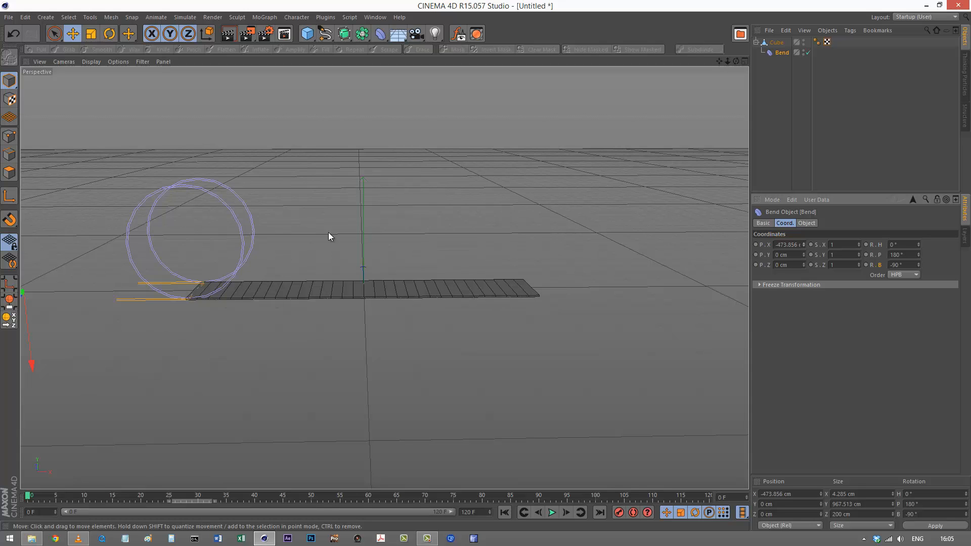
pyautogui.moveTo(281, 214)
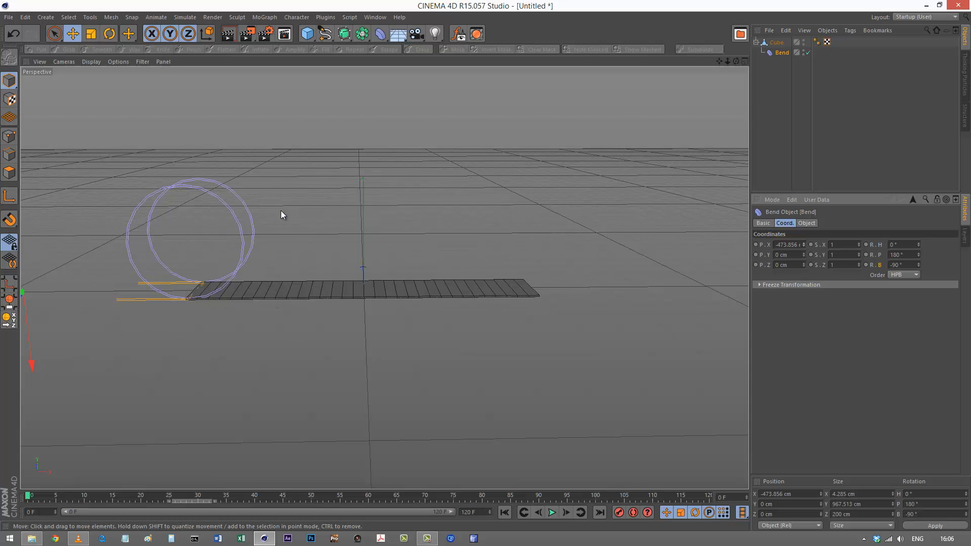
pyautogui.moveTo(563, 288)
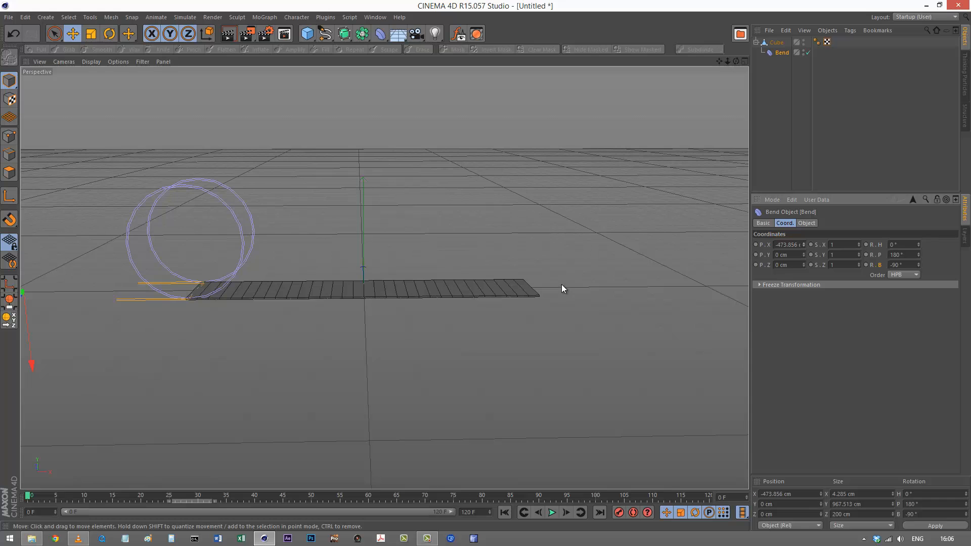
# Switch to the Murcielago.c4d scene and orbit around the car
pyautogui.click(374, 17)
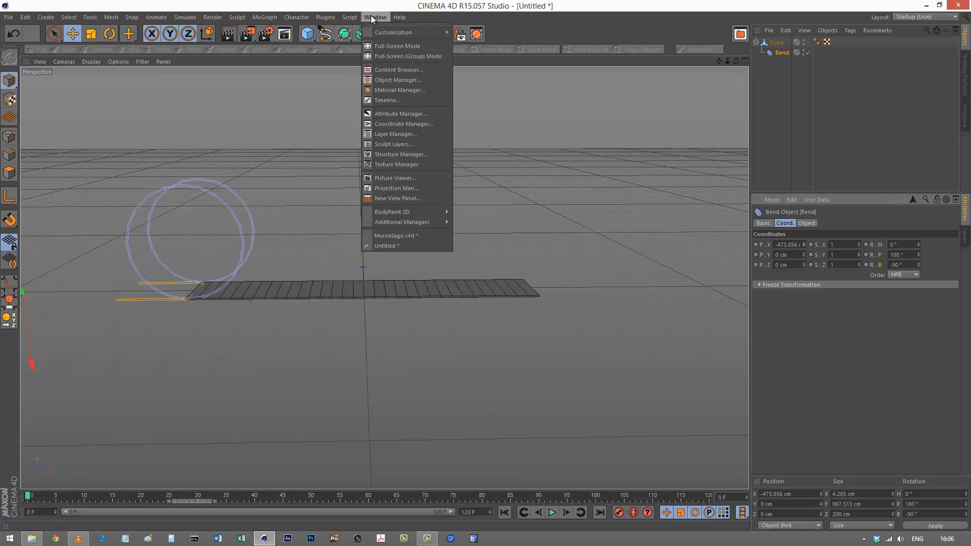
pyautogui.click(395, 235)
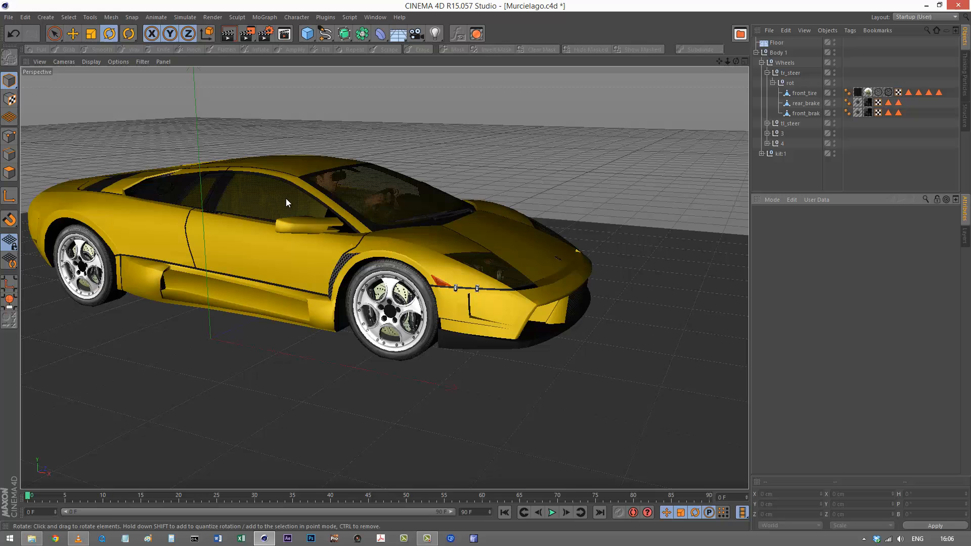
pyautogui.moveTo(286, 203); pyautogui.dragTo(486, 271)
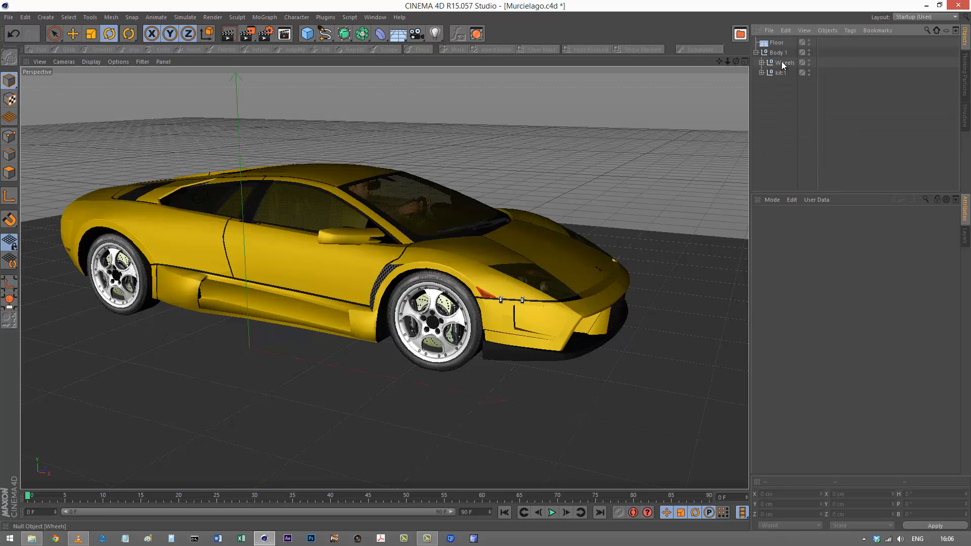
# Expand the Wheels group, select the front wheel's rot null and spin the wheel on its axle
pyautogui.click(758, 63)
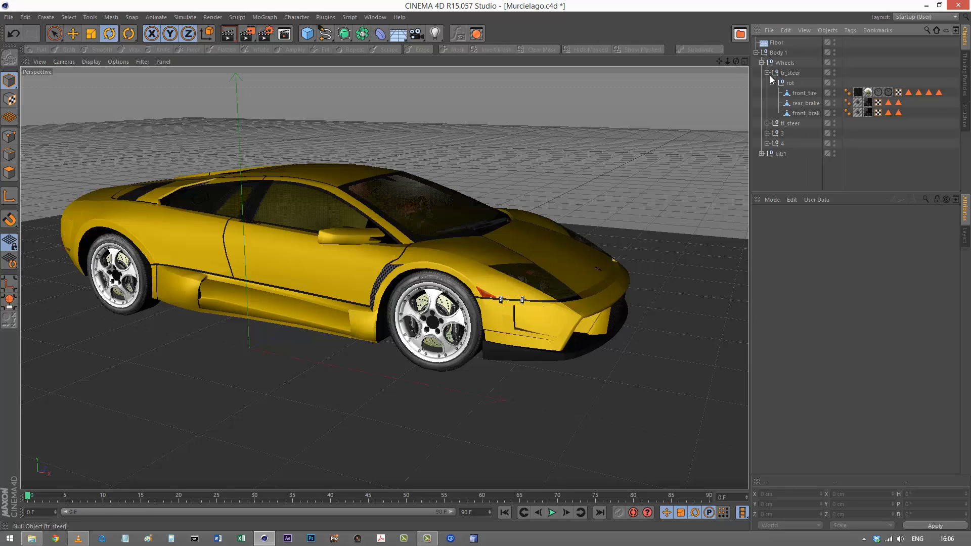
pyautogui.click(788, 82)
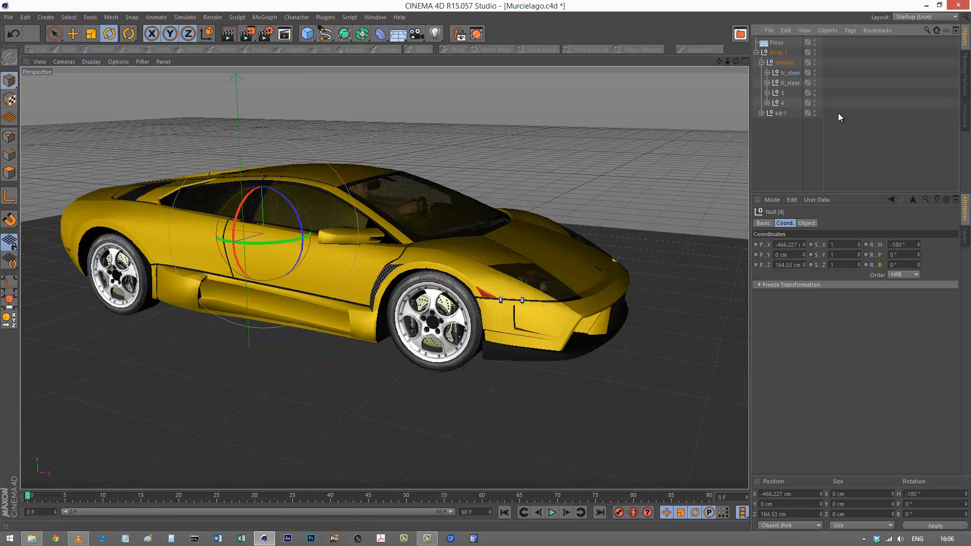
pyautogui.click(789, 73)
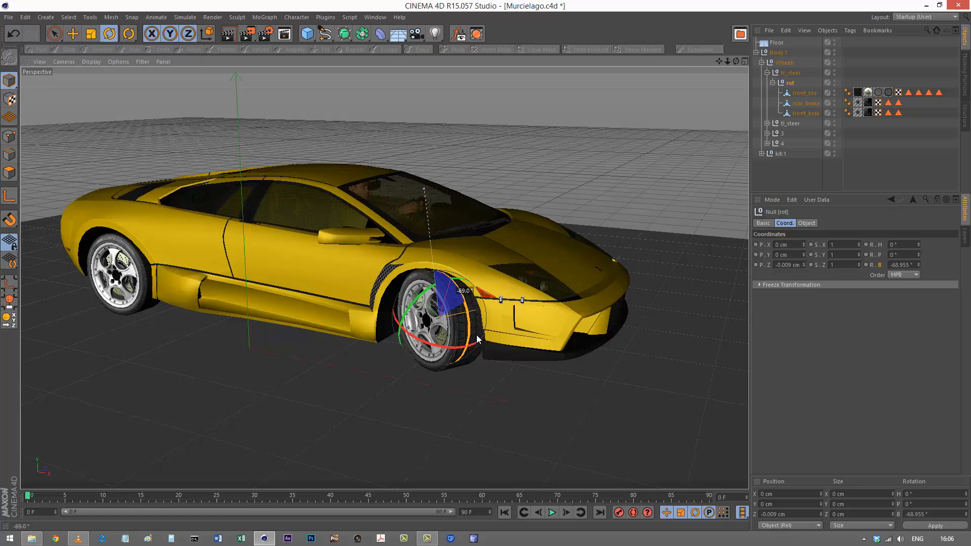
pyautogui.moveTo(471, 340); pyautogui.dragTo(446, 304)
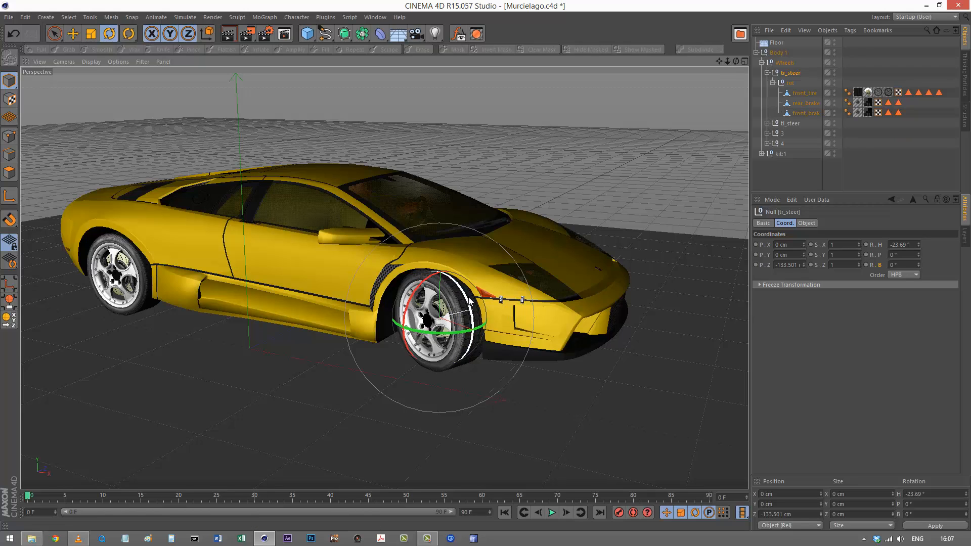
# Add an XPresso tag to the Wheels group and reposition the XPresso Editor window
pyautogui.click(850, 31)
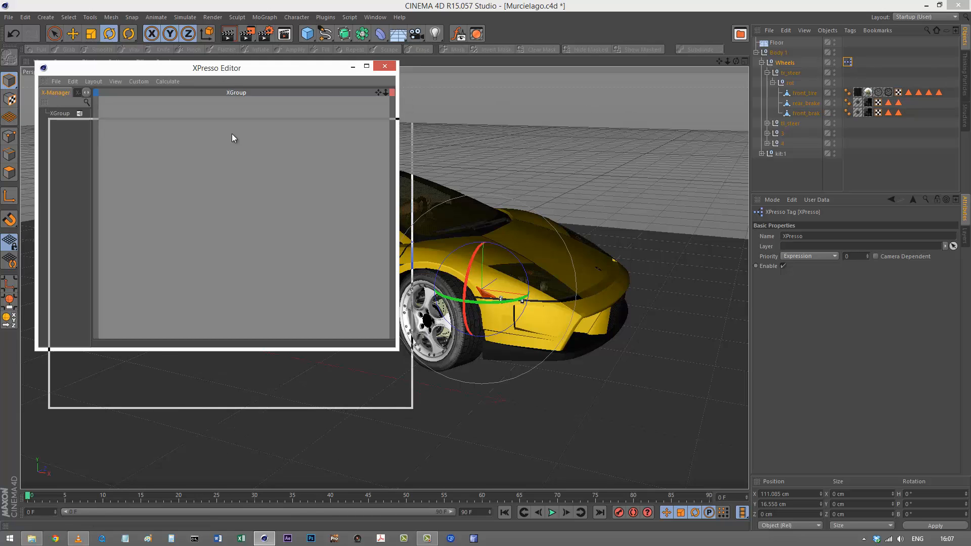
pyautogui.moveTo(216, 67); pyautogui.dragTo(220, 144)
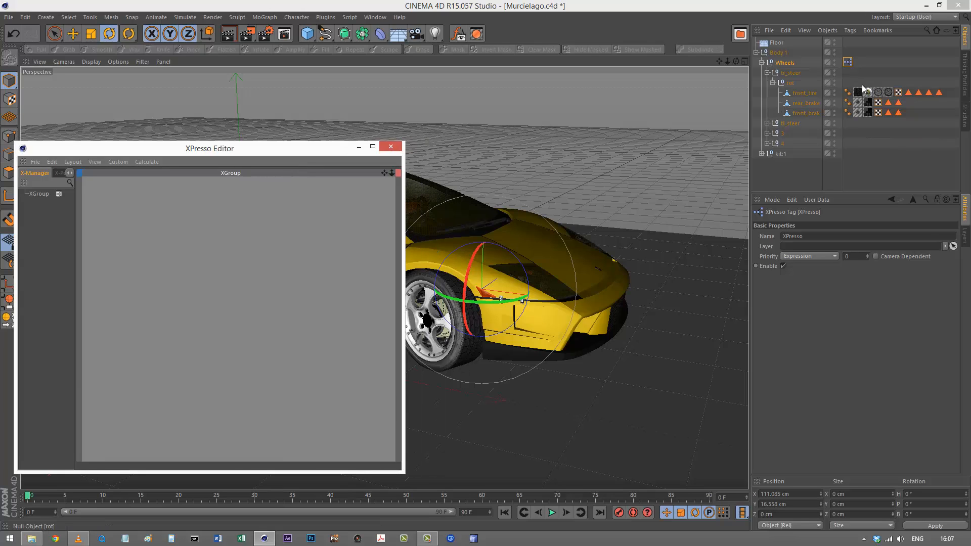
# Select the front_tire object in the Object Manager for the XGroup
pyautogui.click(791, 73)
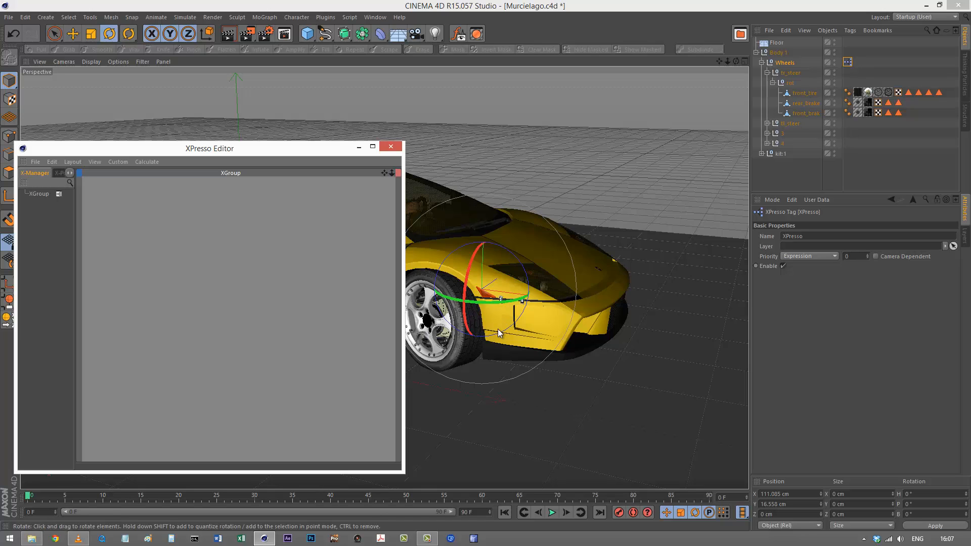
pyautogui.click(804, 103)
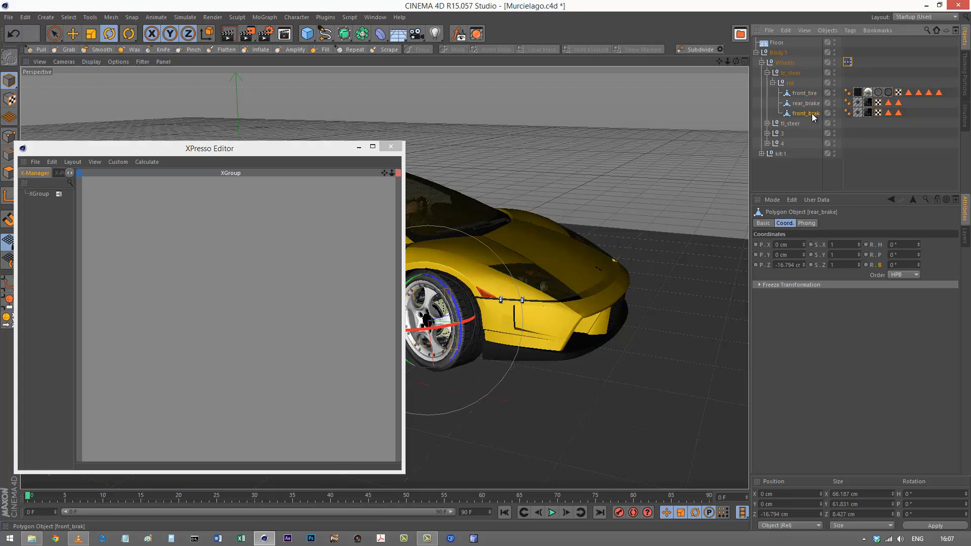
pyautogui.click(802, 93)
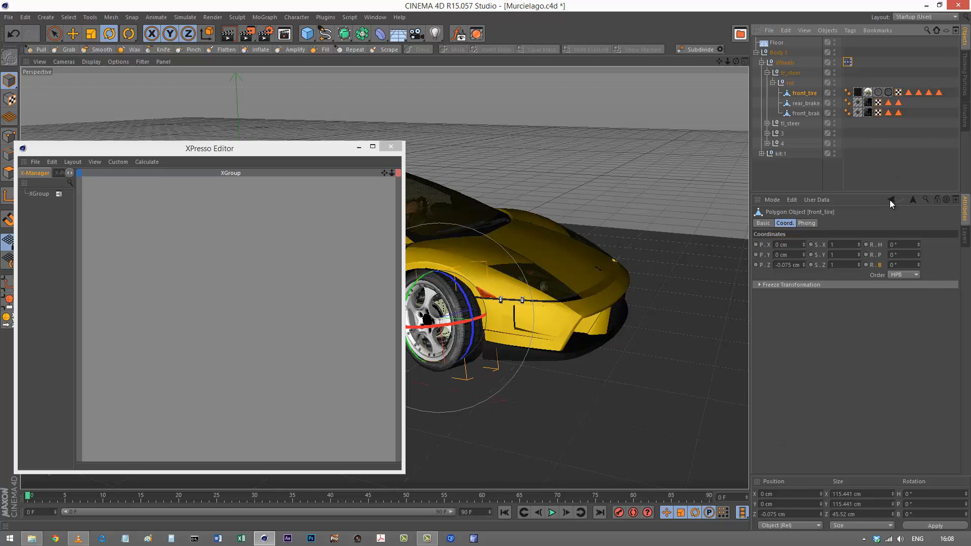
pyautogui.moveTo(423, 313)
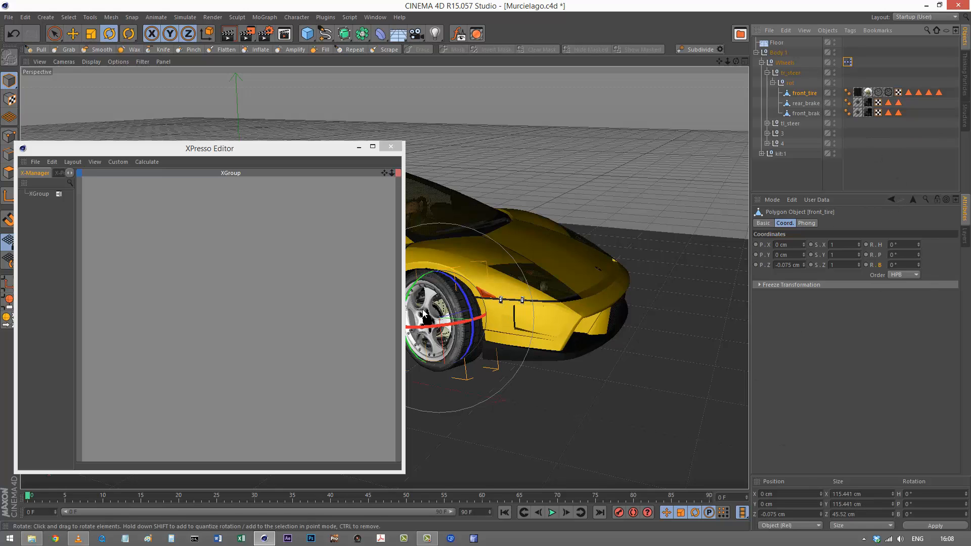
pyautogui.moveTo(458, 310)
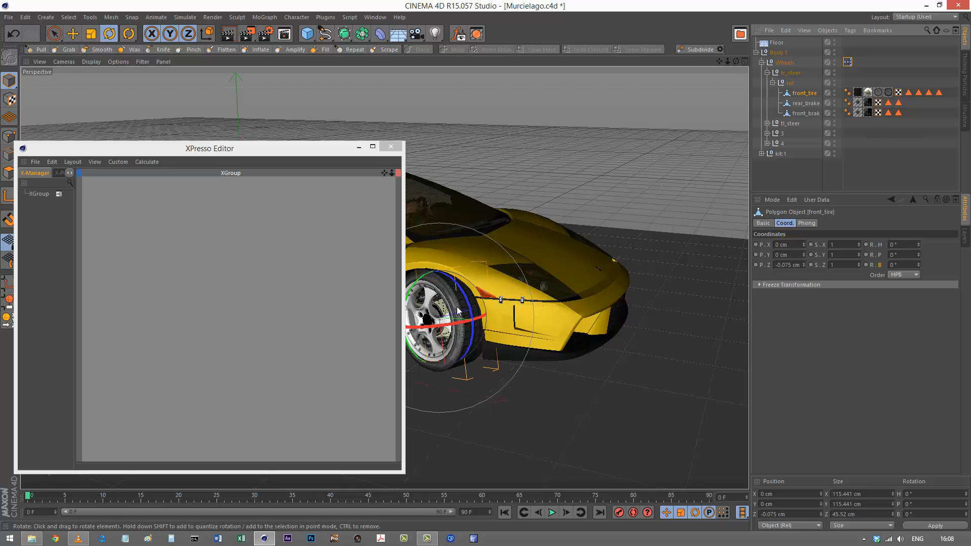
pyautogui.moveTo(617, 172)
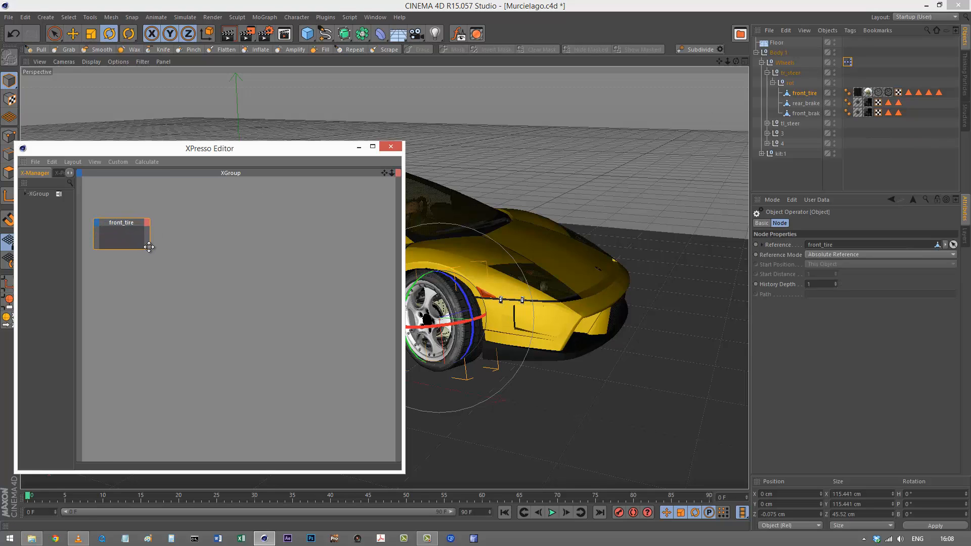
# Add a Bounding Box node and connect front_tire's Object output into it
pyautogui.click(60, 173)
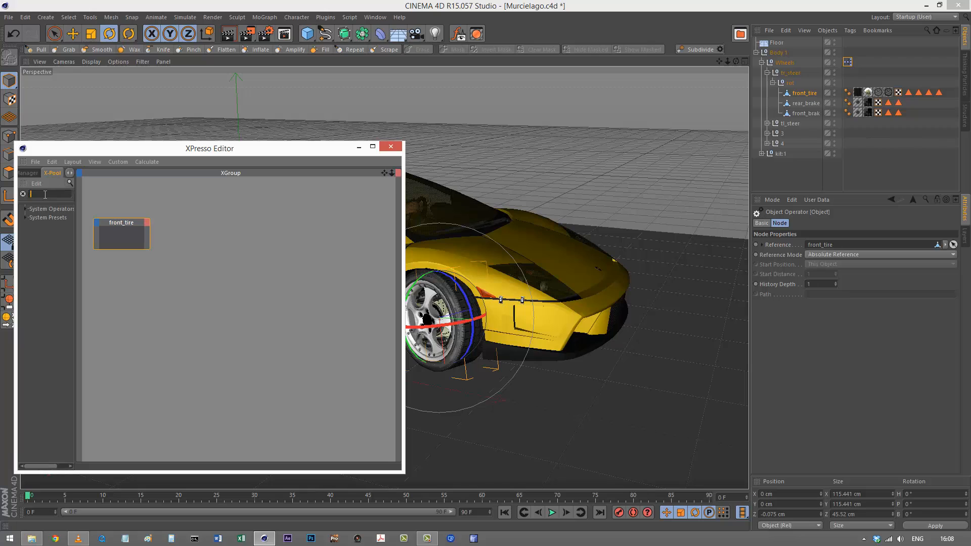
pyautogui.write('bounding box')
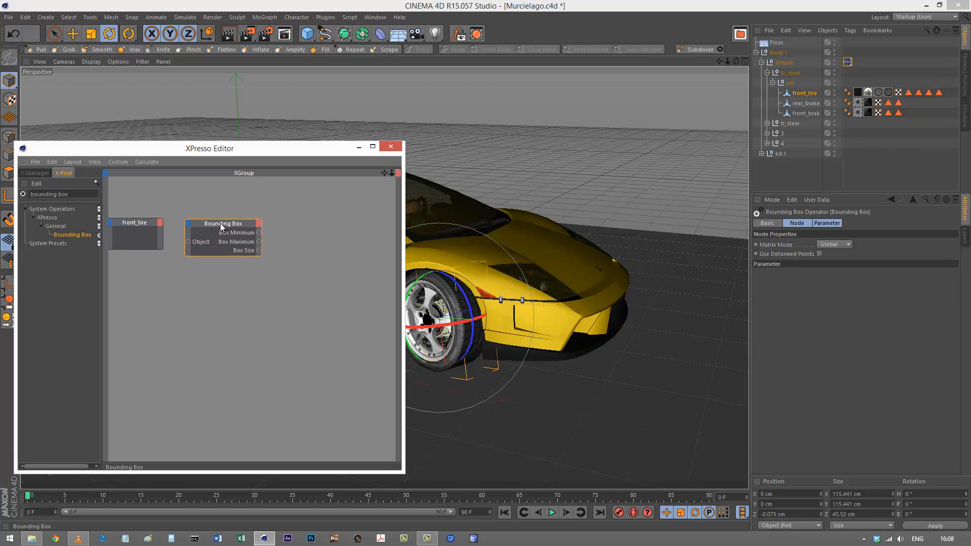
pyautogui.rightClick(222, 223)
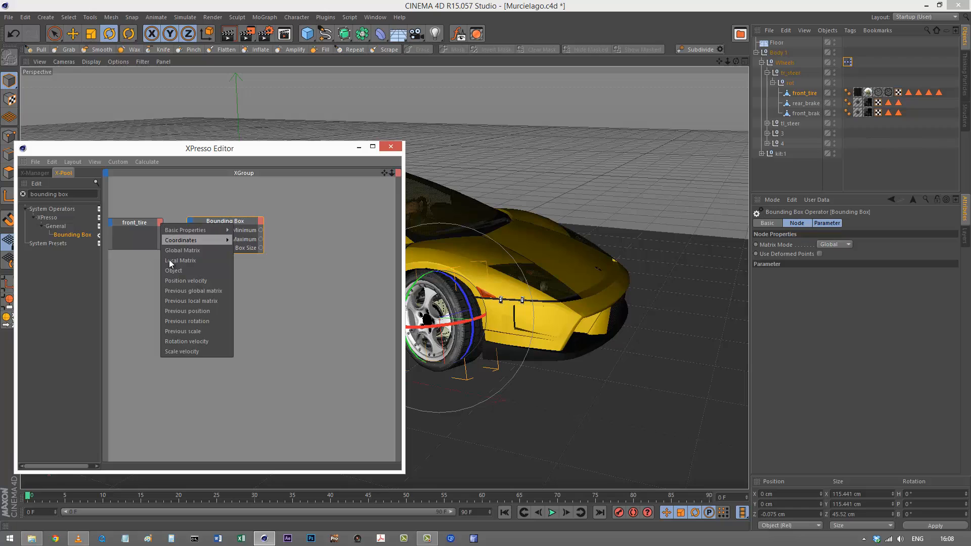
pyautogui.click(173, 271)
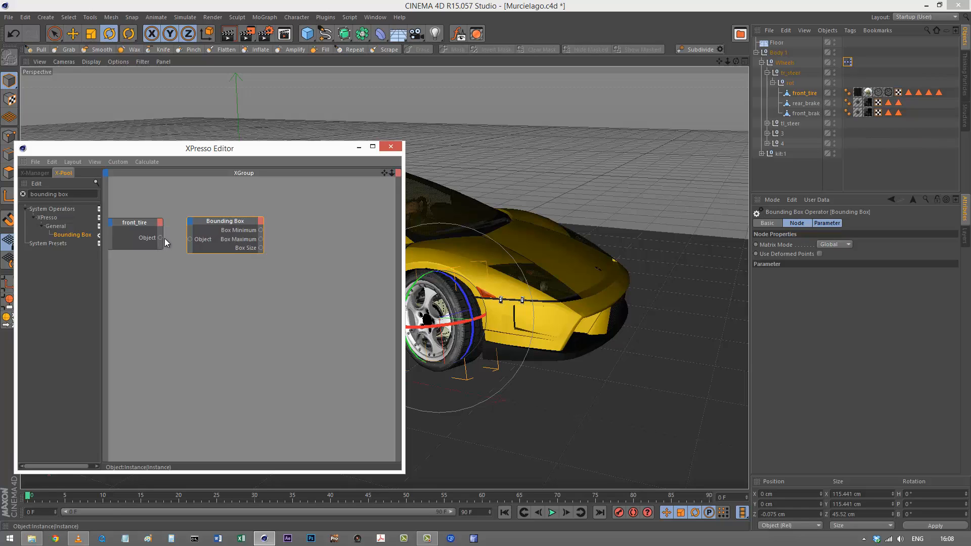
pyautogui.moveTo(160, 238); pyautogui.dragTo(189, 238)
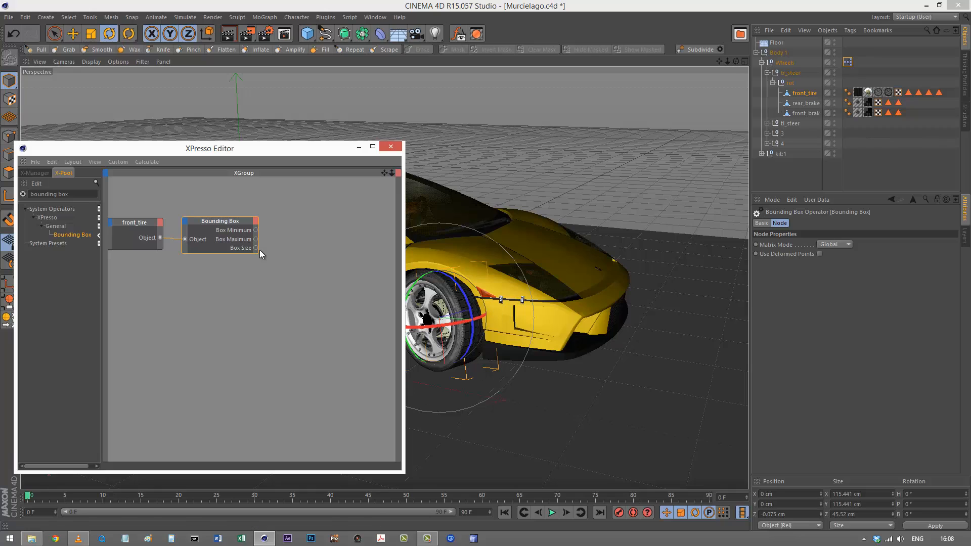
pyautogui.moveTo(256, 252)
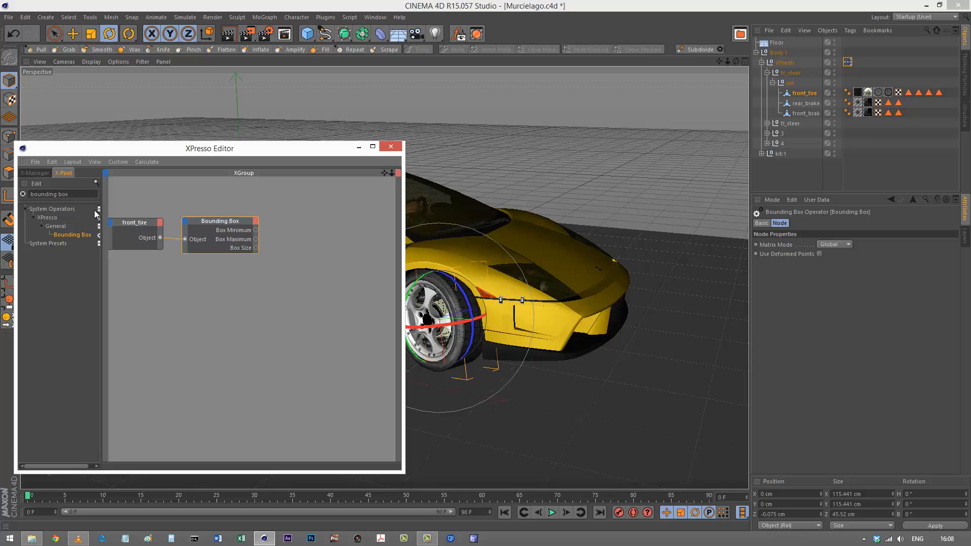
# Filter the X-Pool to vector nodes to find Vector2Reals
pyautogui.write('vector')
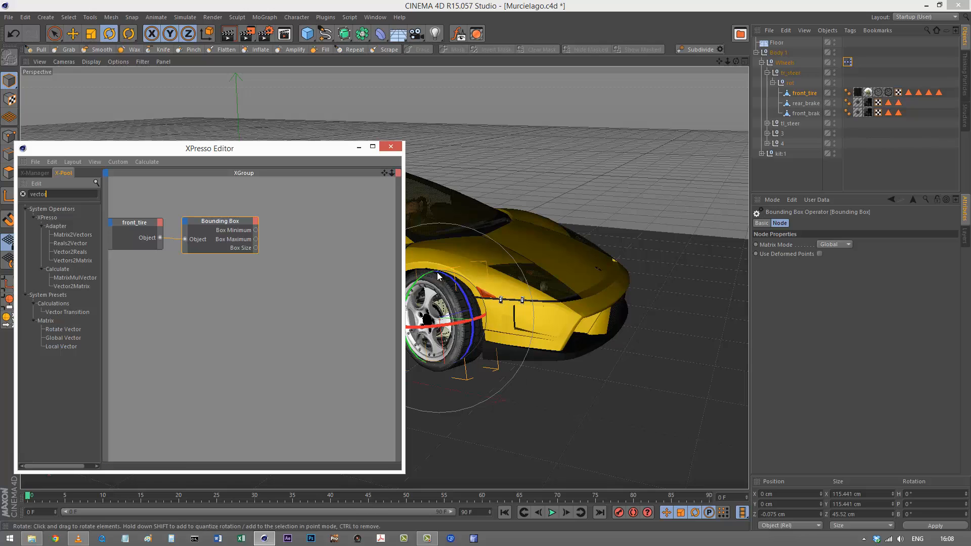
pyautogui.moveTo(436, 385)
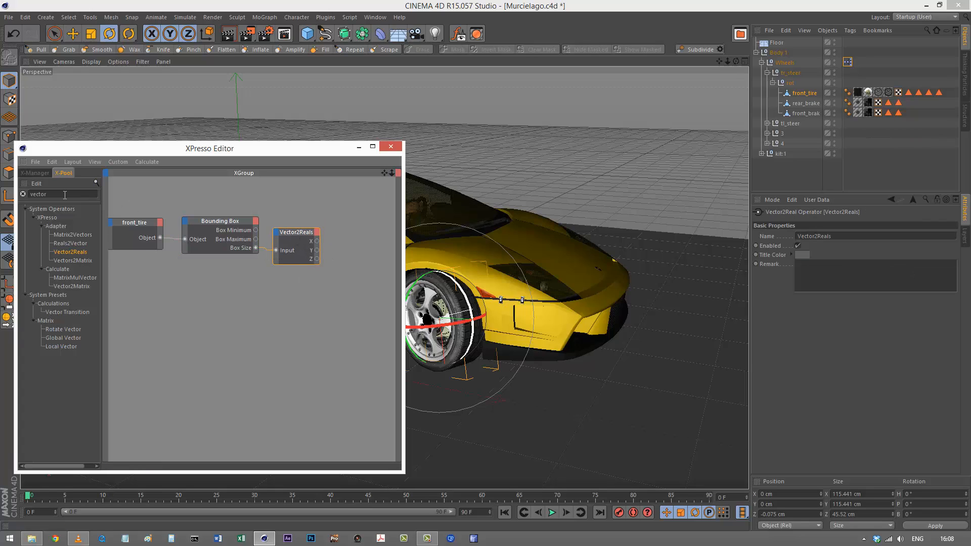
# Search the X-Pool for a Result node showing Y = 115.422, then for a Formula node
pyautogui.write('result')
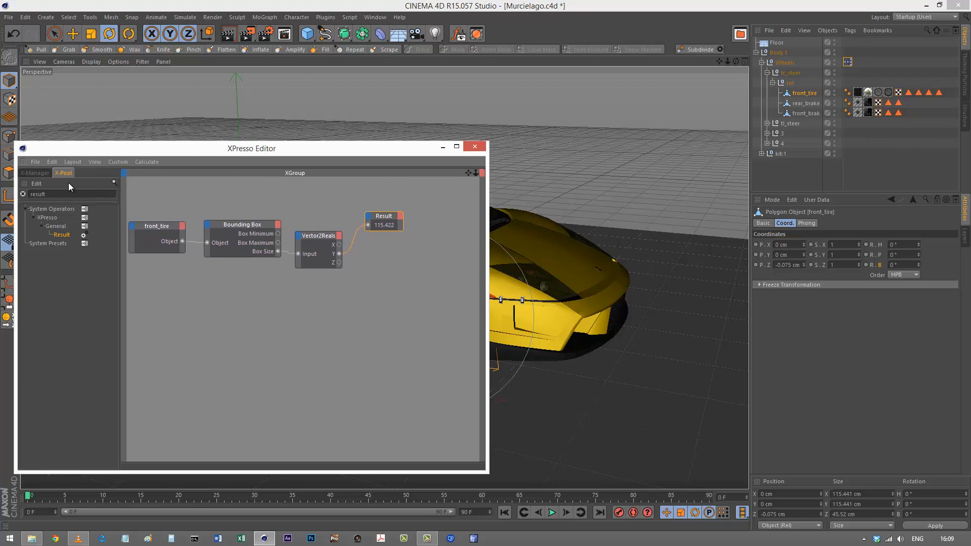
pyautogui.write('formula')
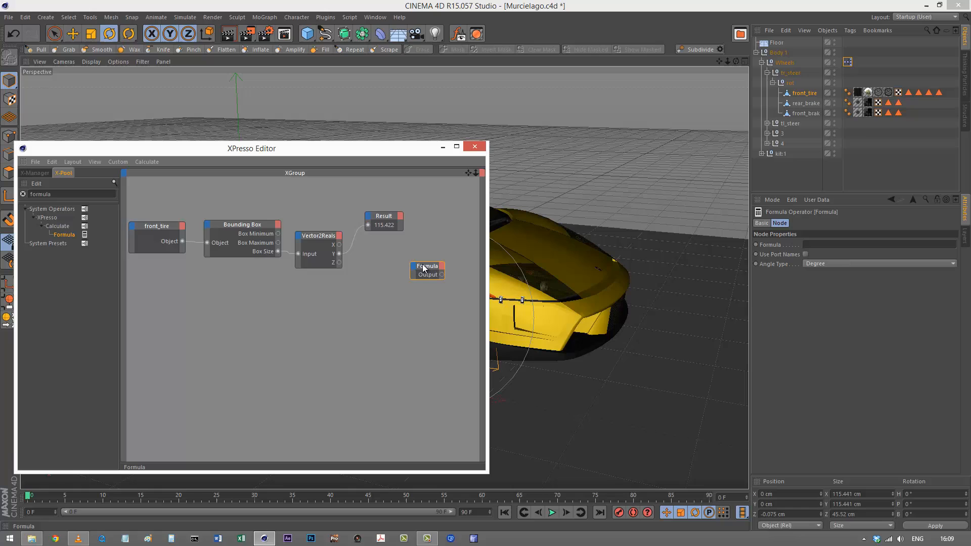
# Wire Y into the Formula set to Value1*pi, giving a Result of 362.61
pyautogui.moveTo(427, 271); pyautogui.dragTo(409, 275)
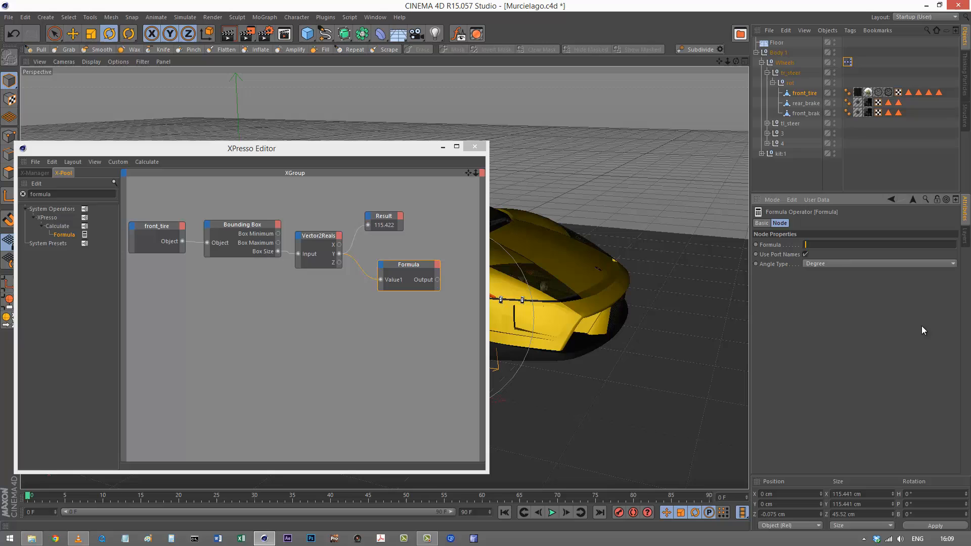
pyautogui.write('Value1*pi')
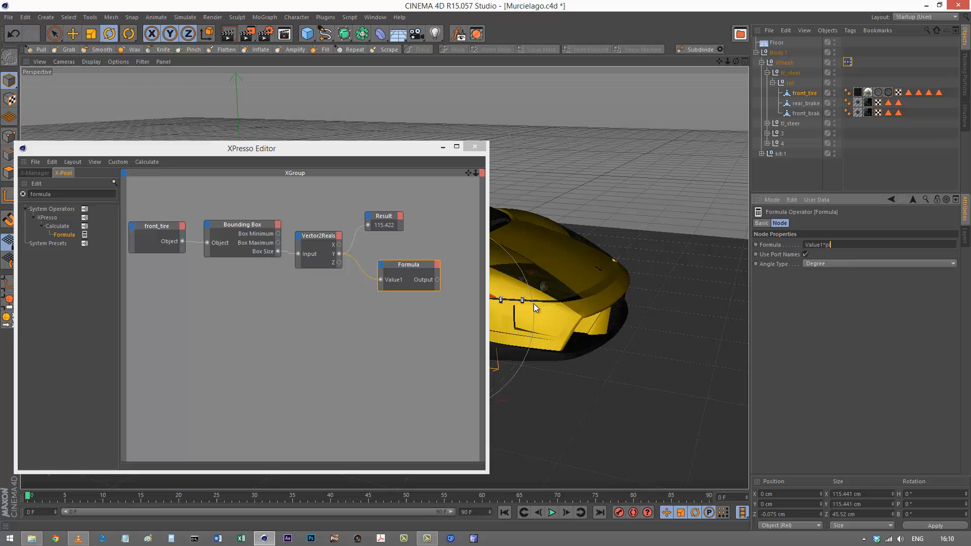
pyautogui.click(384, 220)
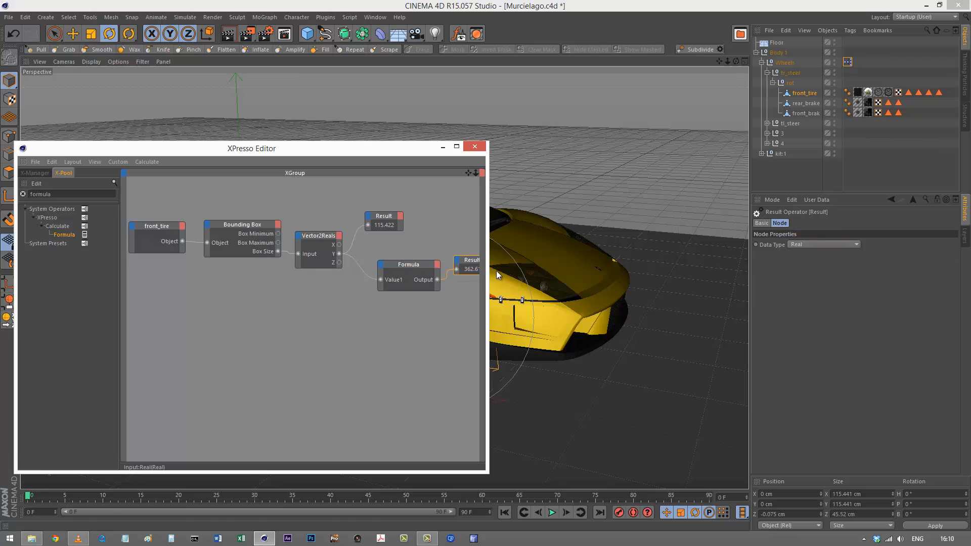
pyautogui.moveTo(251, 147); pyautogui.dragTo(282, 148)
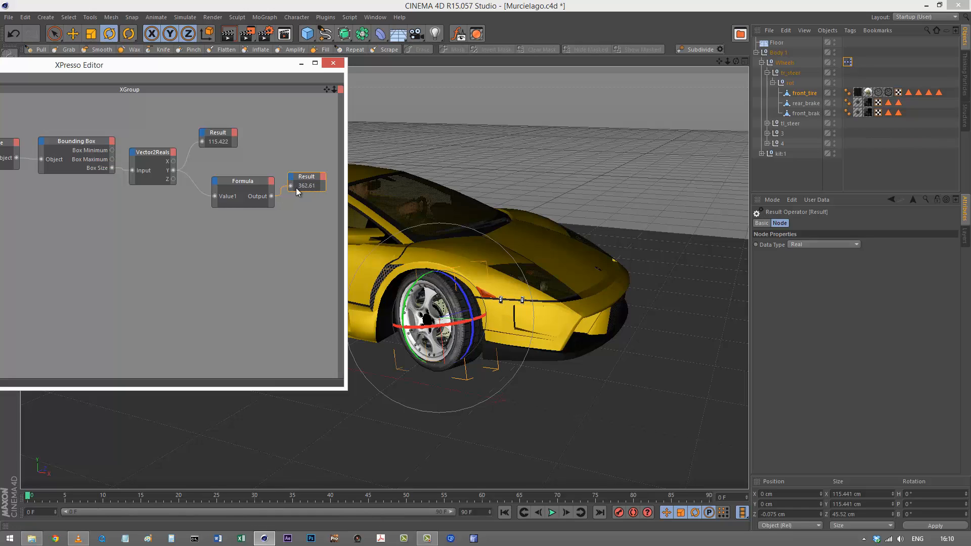
pyautogui.moveTo(303, 192)
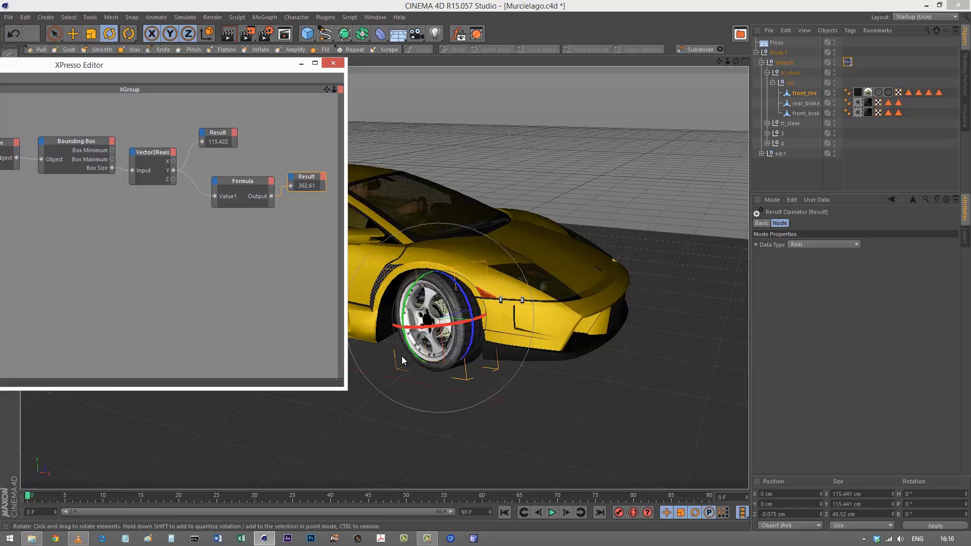
pyautogui.moveTo(426, 286)
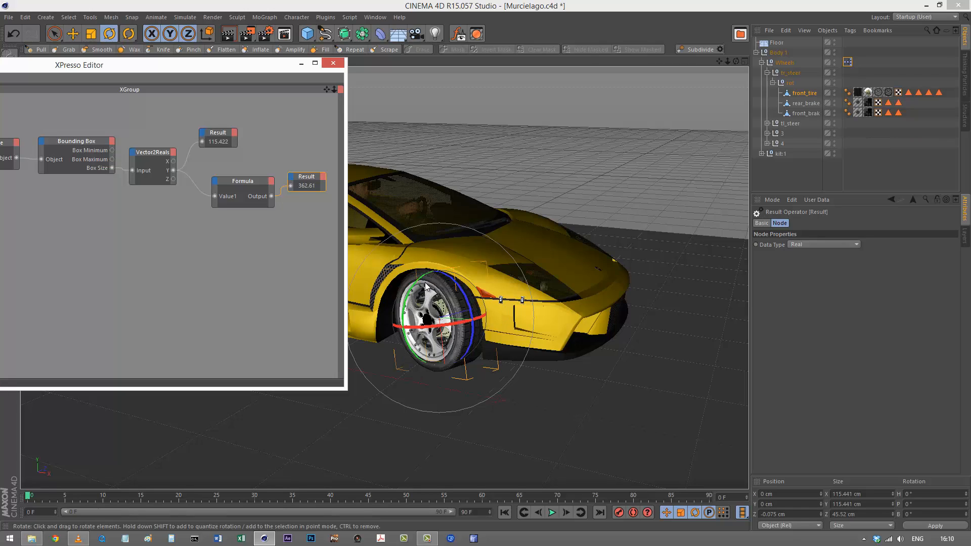
pyautogui.moveTo(442, 361)
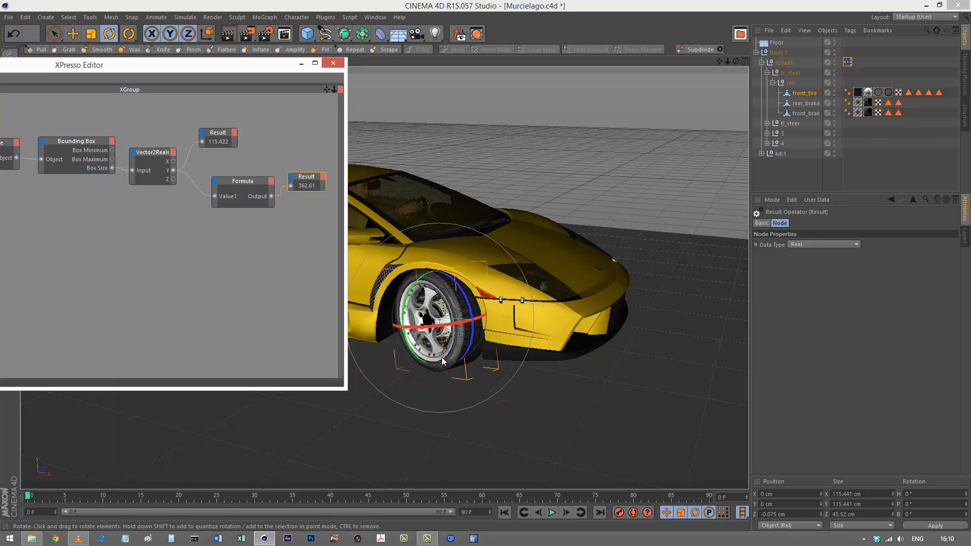
pyautogui.moveTo(310, 338)
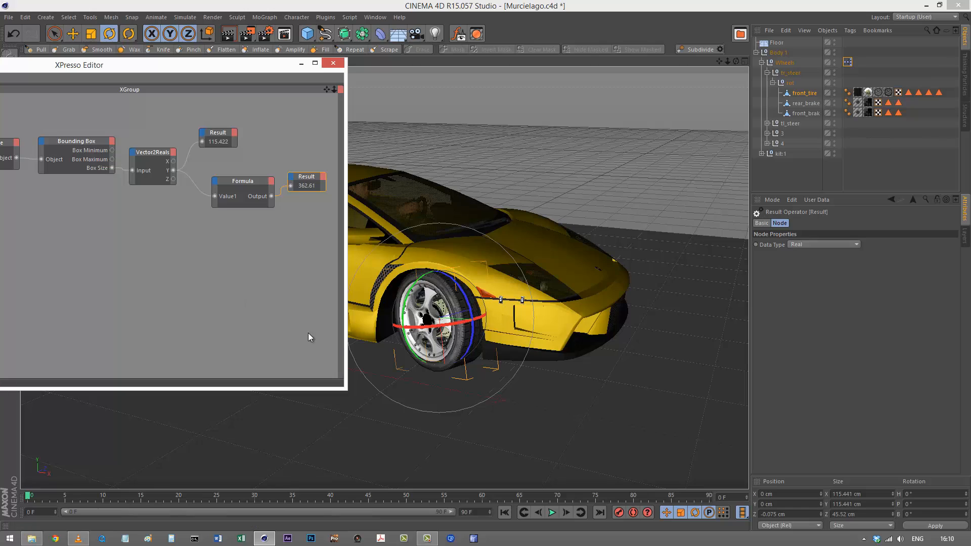